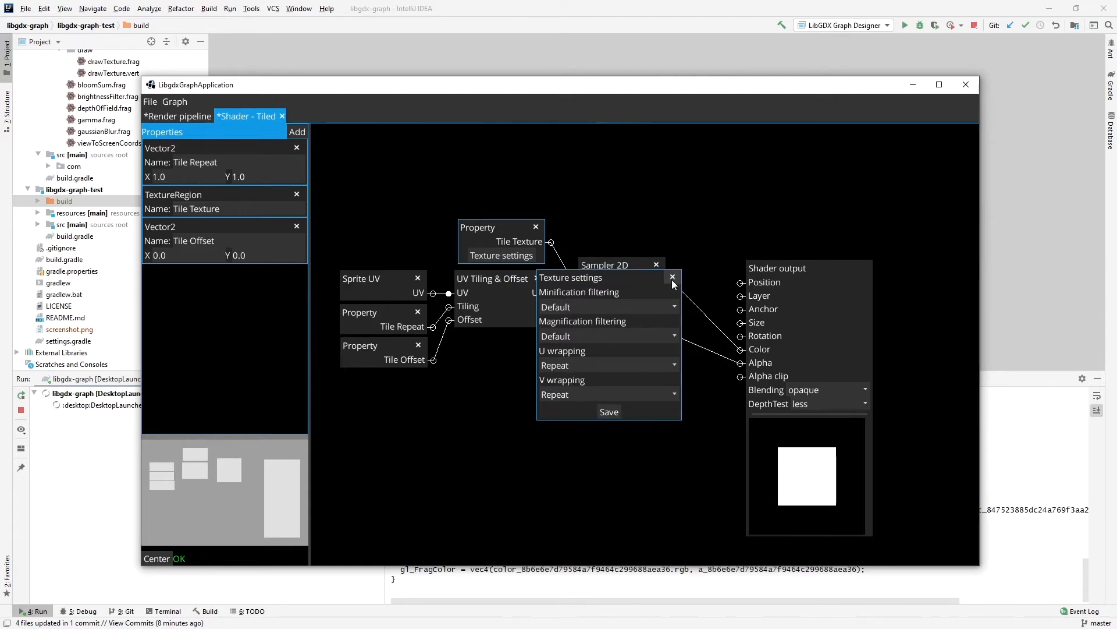
Show the 'Shader - Animated' flipbook graph with its texture, start, speed, looping and sprite-count properties
click(256, 115)
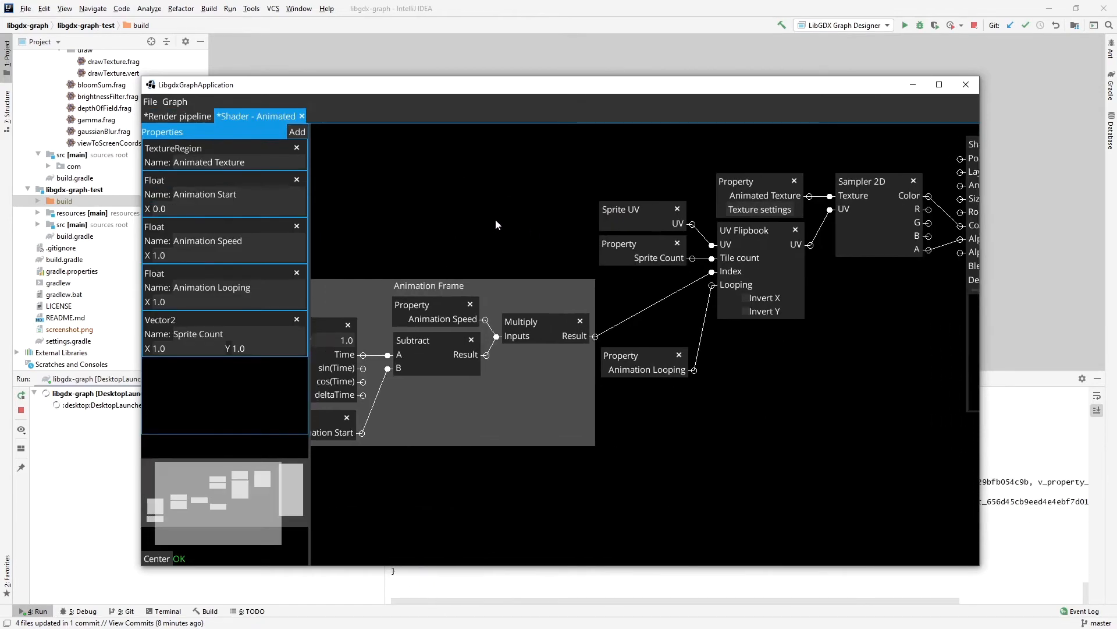